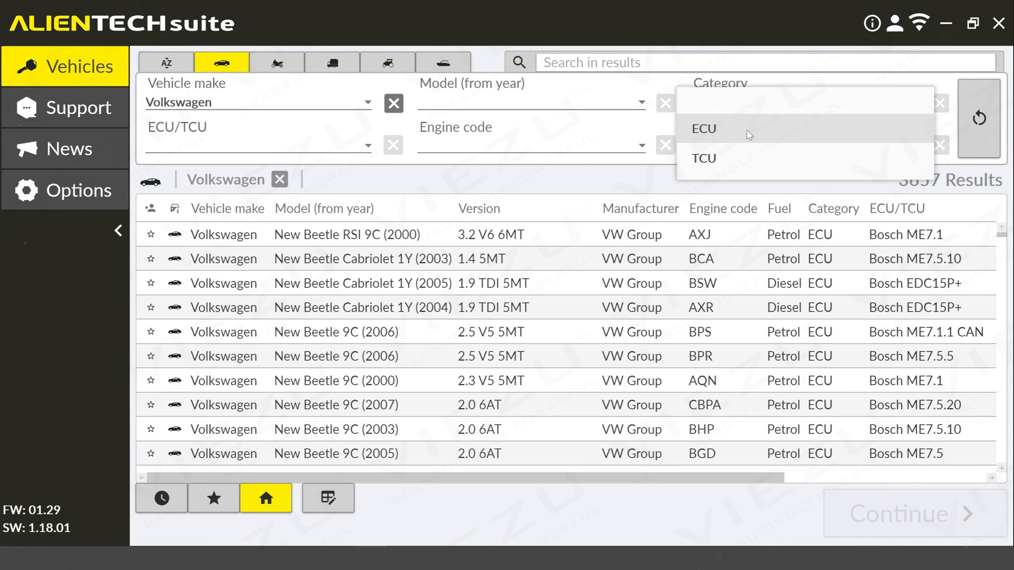
- Filter to ECUs and pick the Golf (7th) BQ1 (2017) model to list its 2.0 TDI options
{"action": "left_click", "coordinate": [703, 128]}
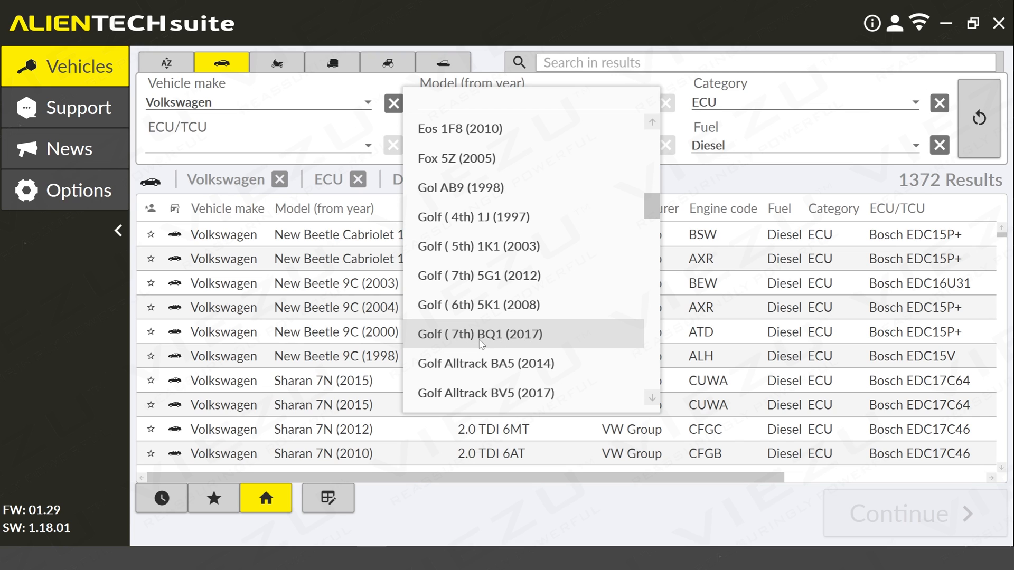
{"action": "left_click", "coordinate": [480, 334]}
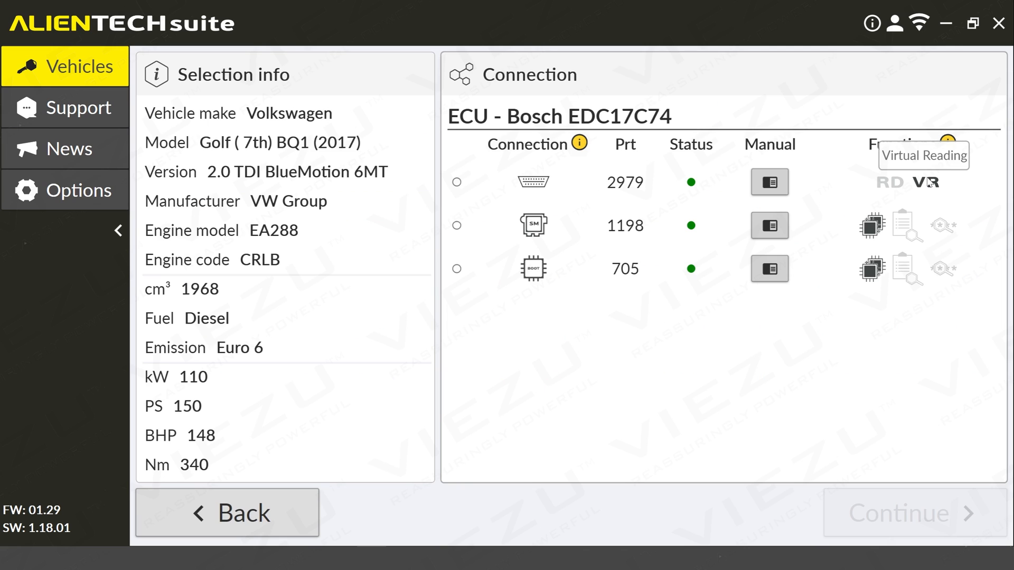
{"action": "mouse_move", "coordinate": [577, 144]}
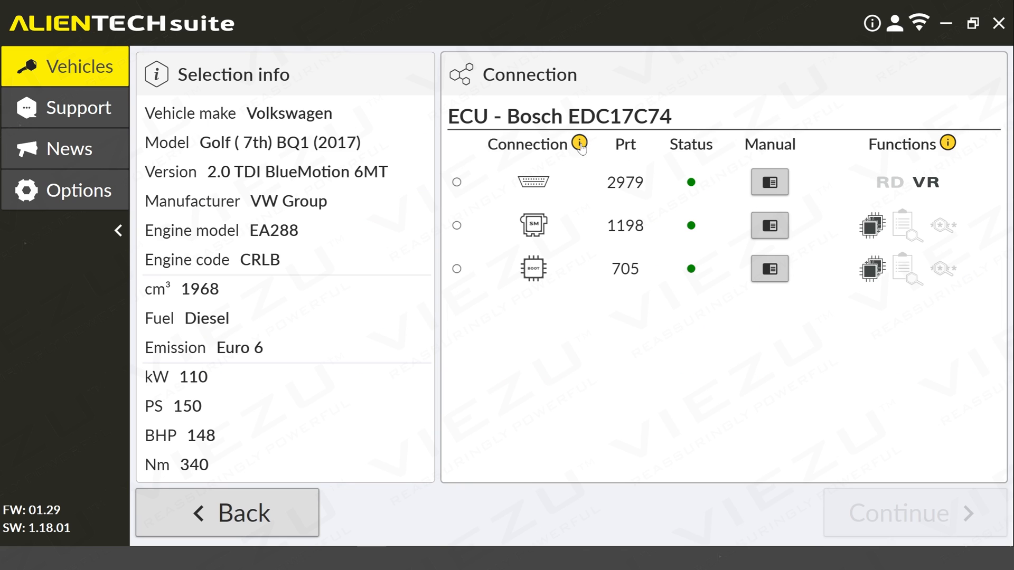
- View the Legend of connection types and functions, then close it
{"action": "left_click", "coordinate": [576, 143]}
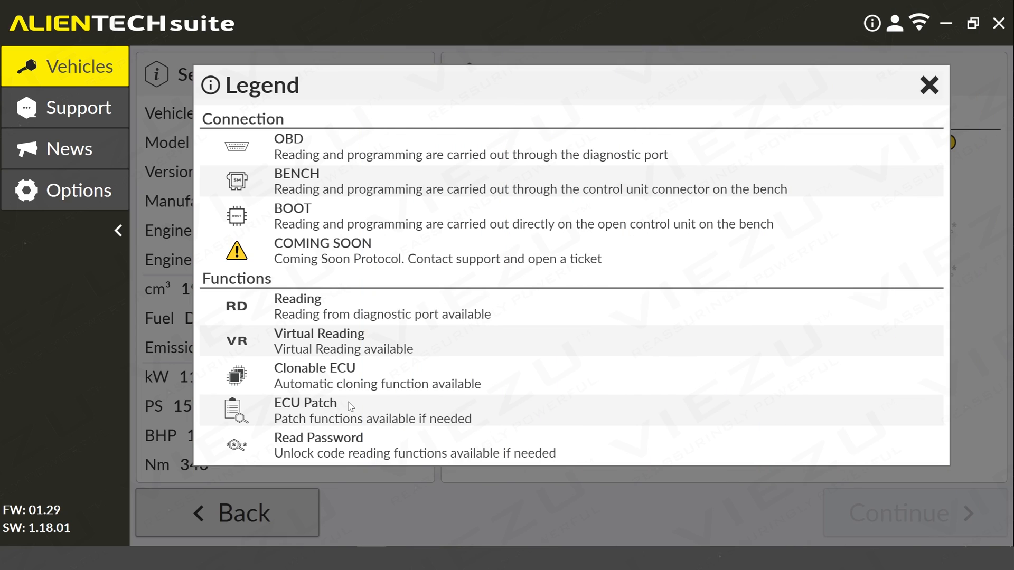
{"action": "left_click", "coordinate": [928, 84]}
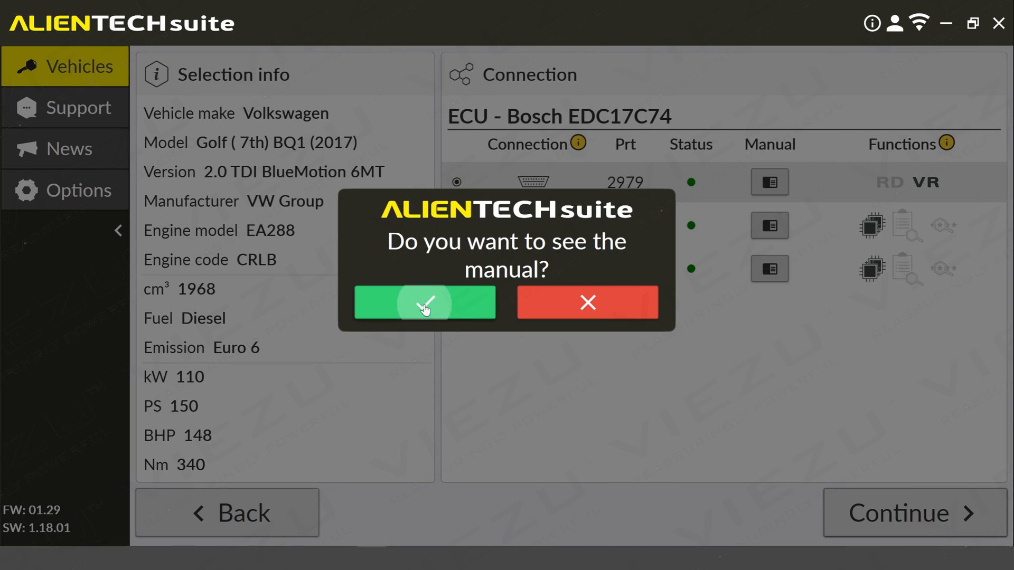
- Open the manual and scroll to the Type 1 and Type 2 connector pinout diagrams
{"action": "left_click", "coordinate": [425, 303]}
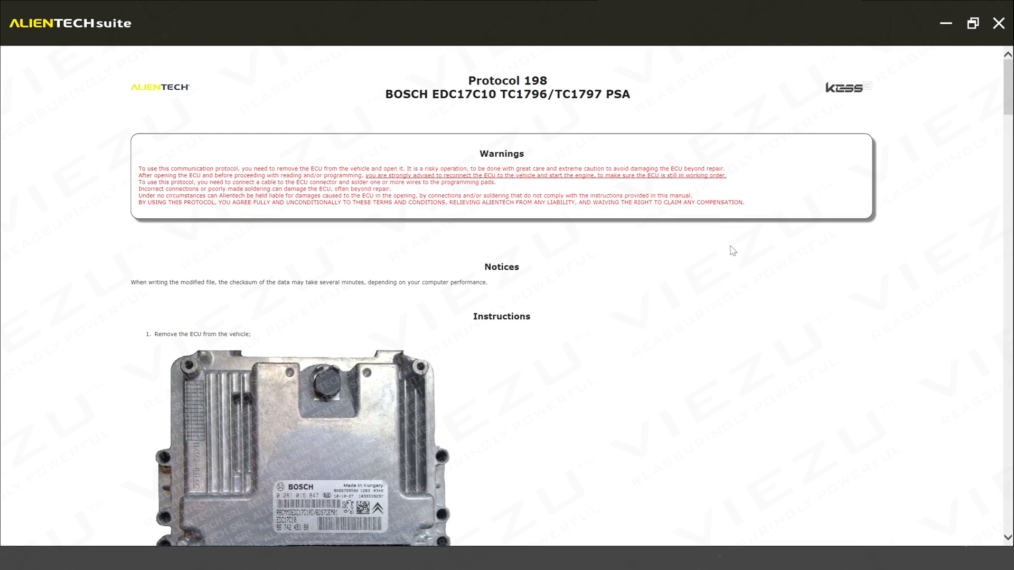
{"action": "scroll", "scroll_direction": "down", "scroll_amount": 3}
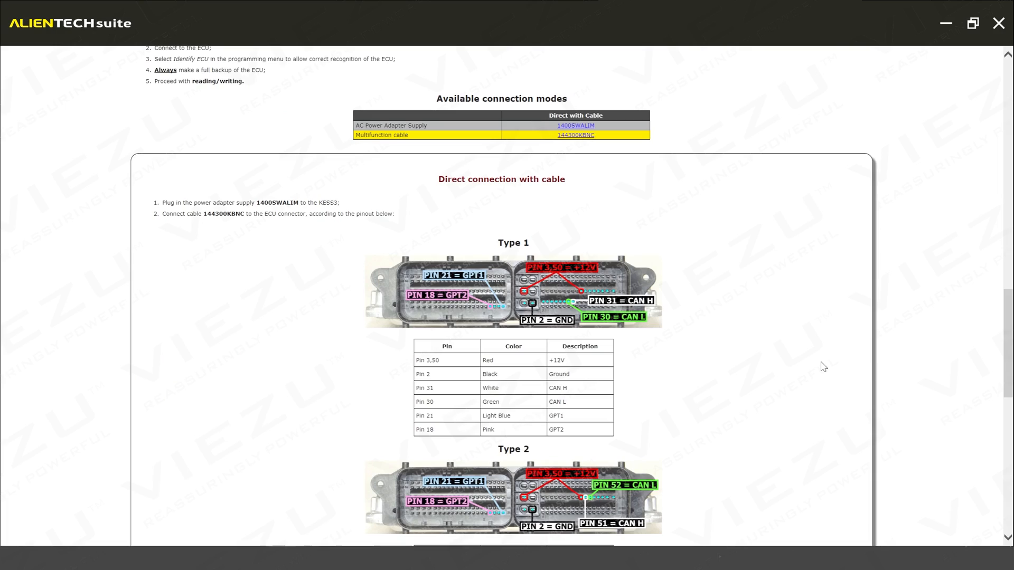
{"action": "scroll", "scroll_direction": "down", "scroll_amount": 3}
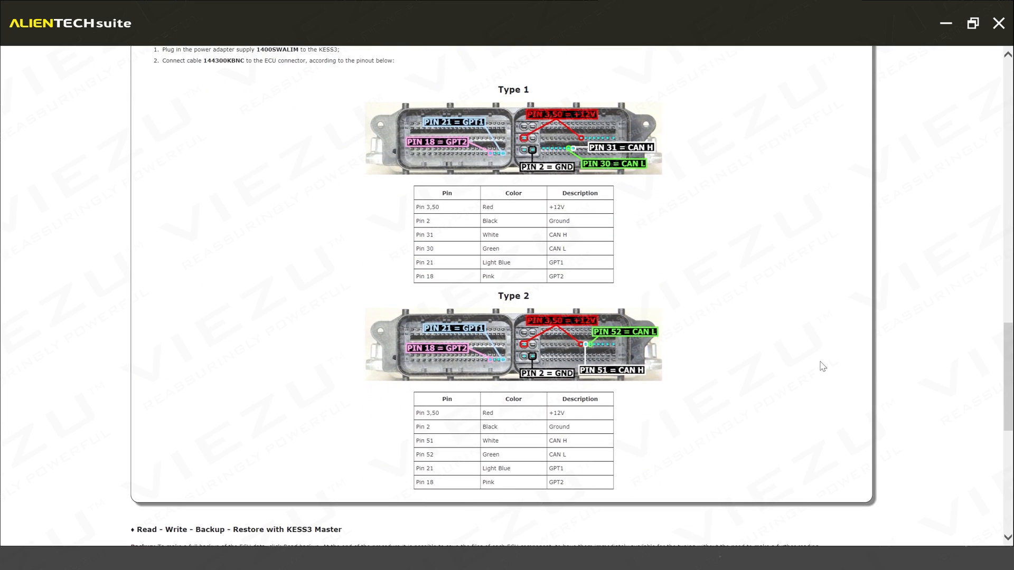